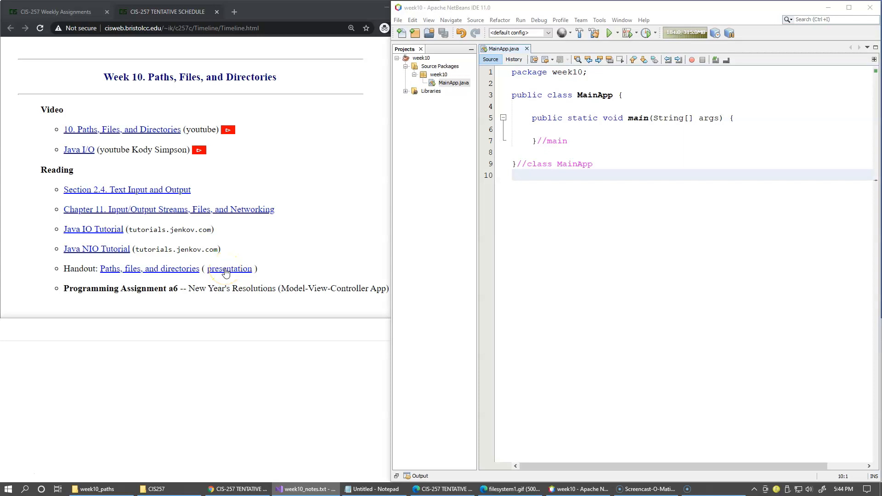
Step: Open the 'presentation' slides for the Paths, files, and directories handout
left_click(228, 268)
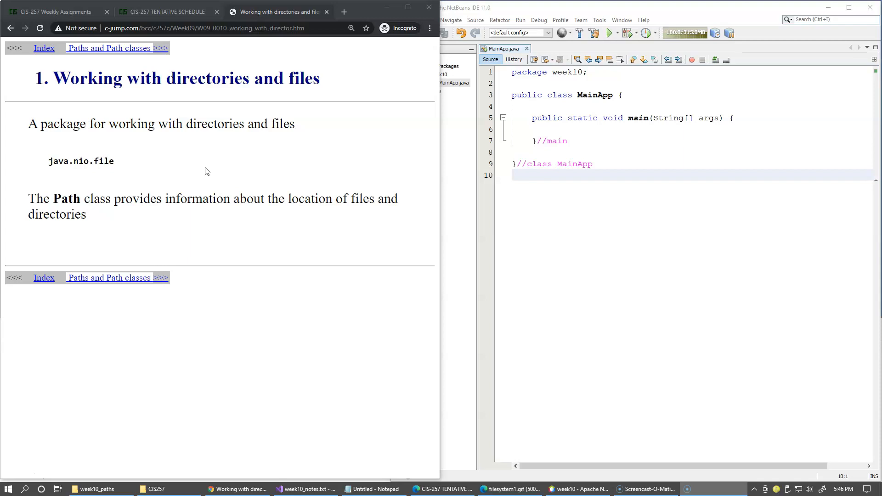
mouse_move(378, 171)
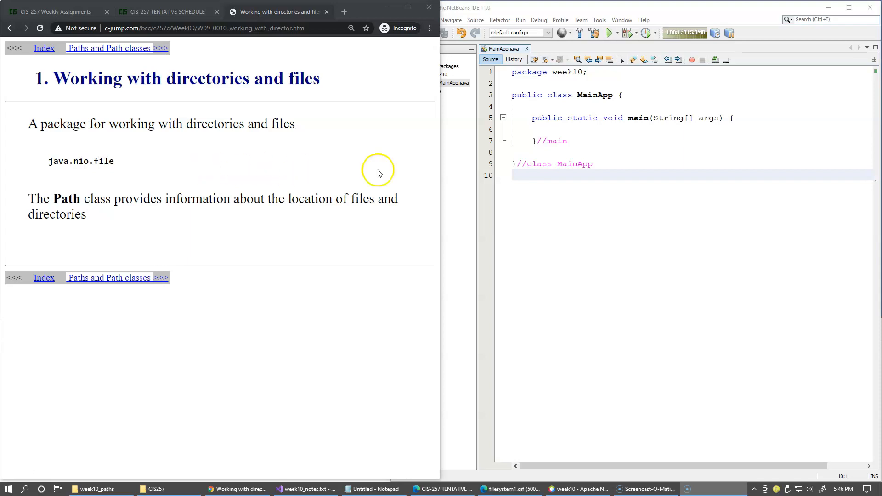
mouse_move(672, 136)
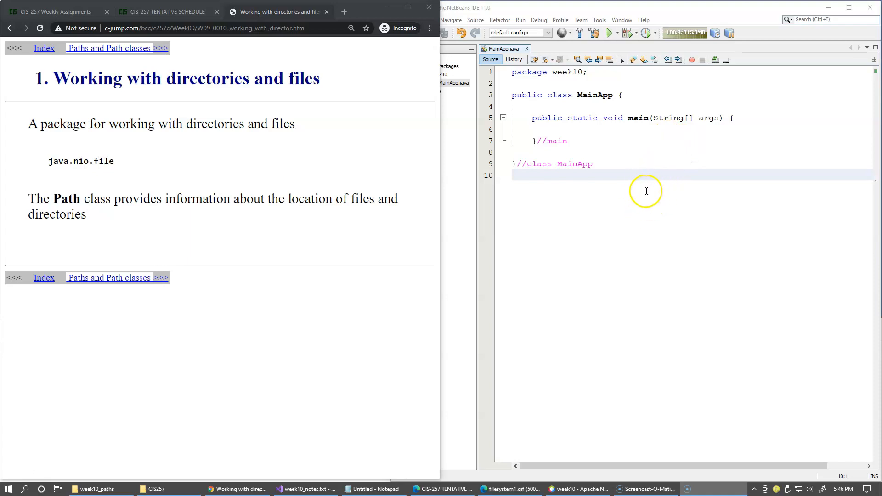
mouse_move(630, 201)
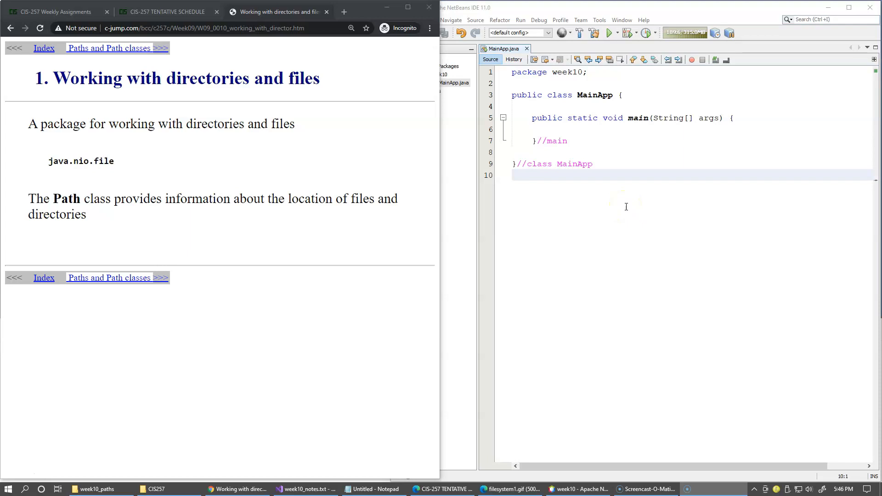
mouse_move(219, 461)
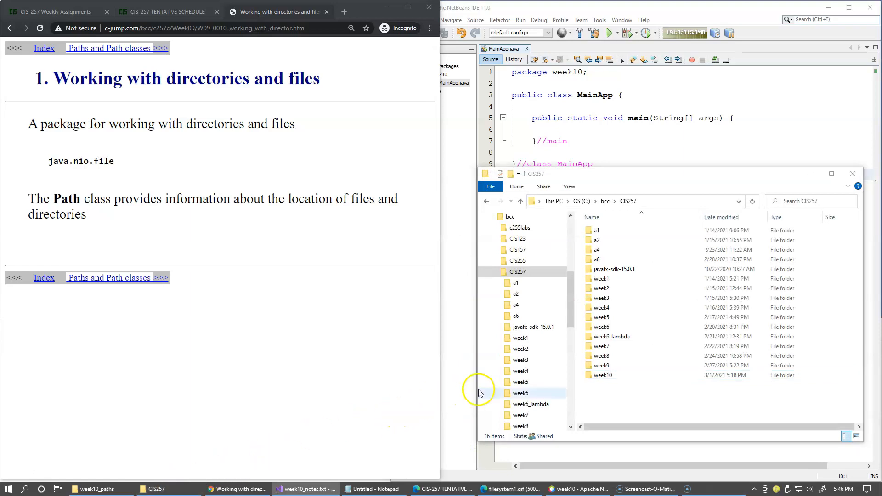
Step: Browse into week10\src\week10 and bring up MainApp.java's context menu
double_click(603, 375)
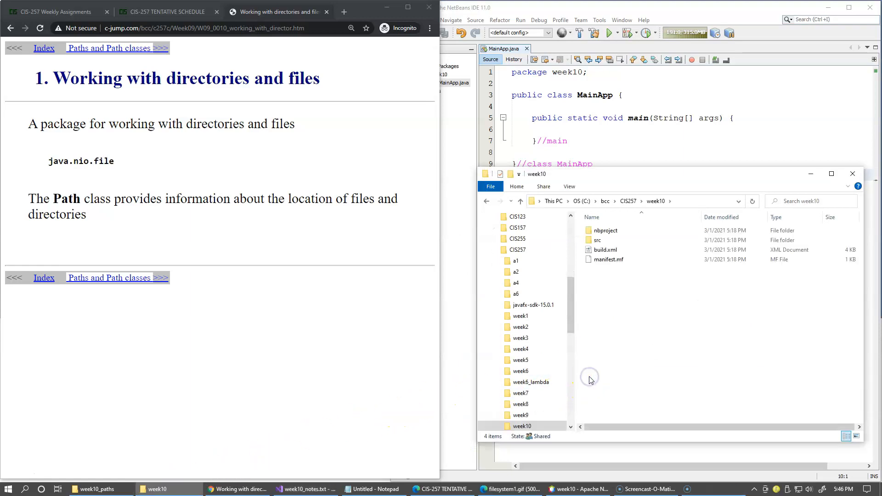
left_click(605, 250)
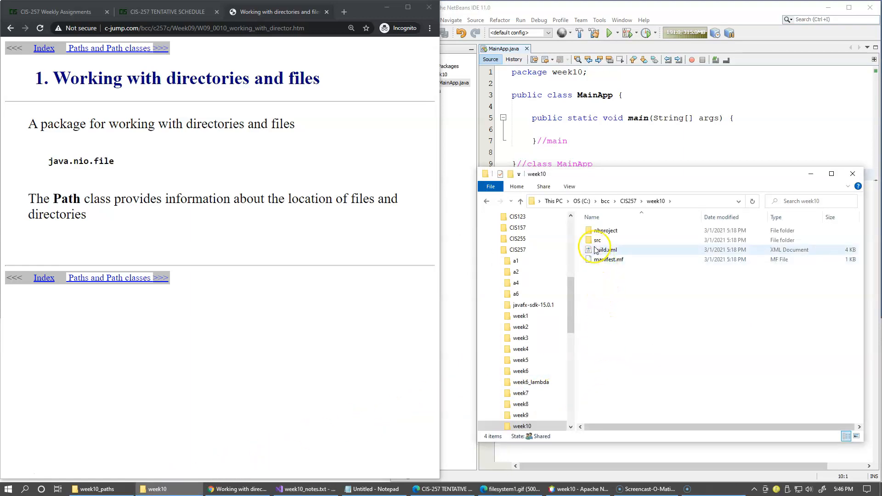
double_click(597, 240)
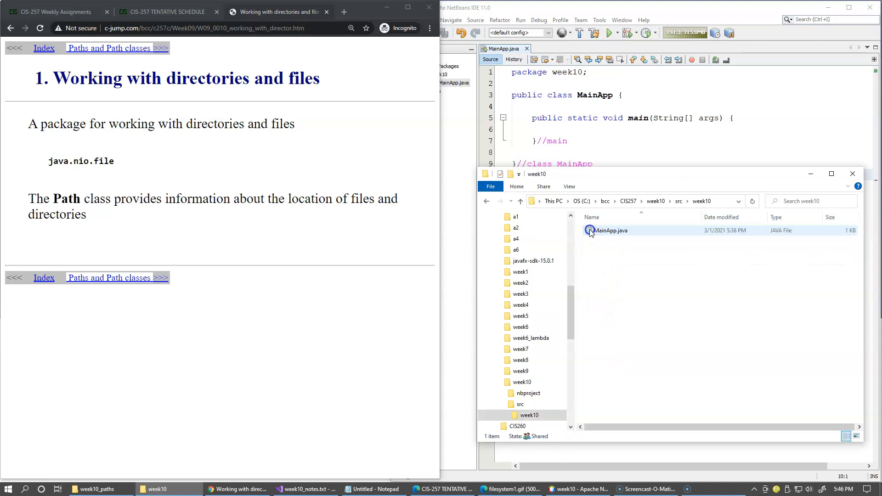
right_click(609, 230)
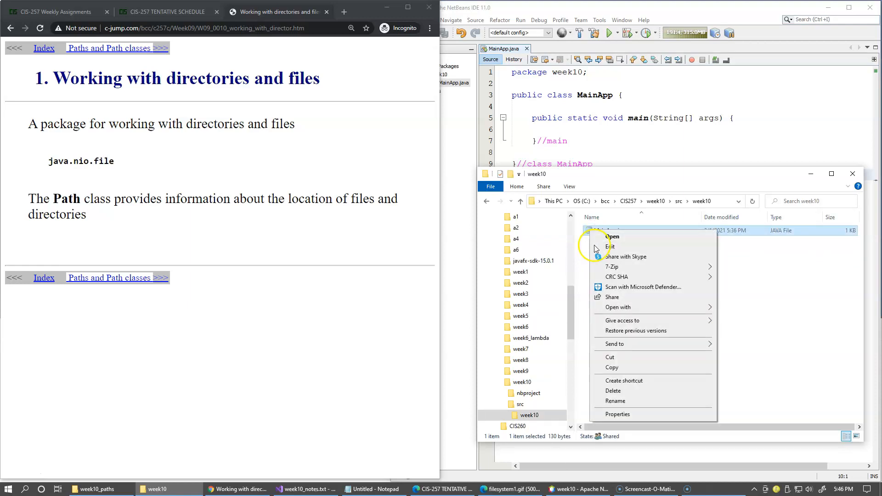
Step: Show MainApp.java's Properties and move the dialog to reveal its location
left_click(617, 414)
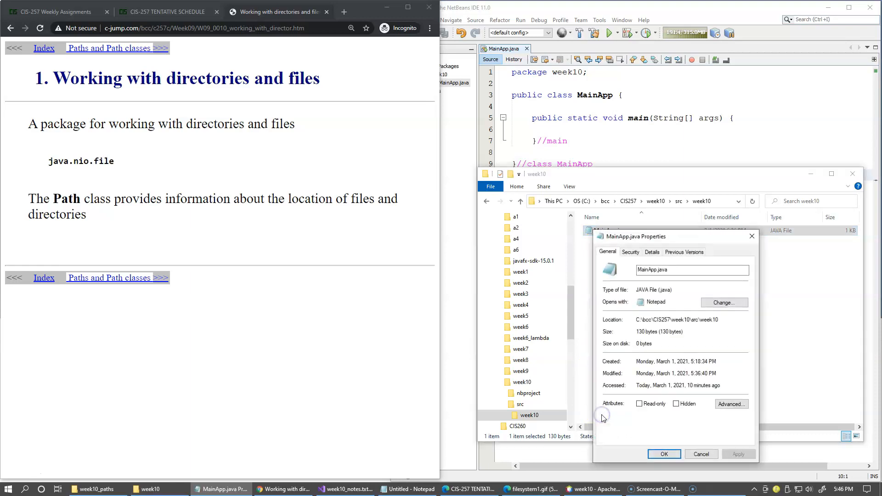
left_click_drag(634, 236, 668, 245)
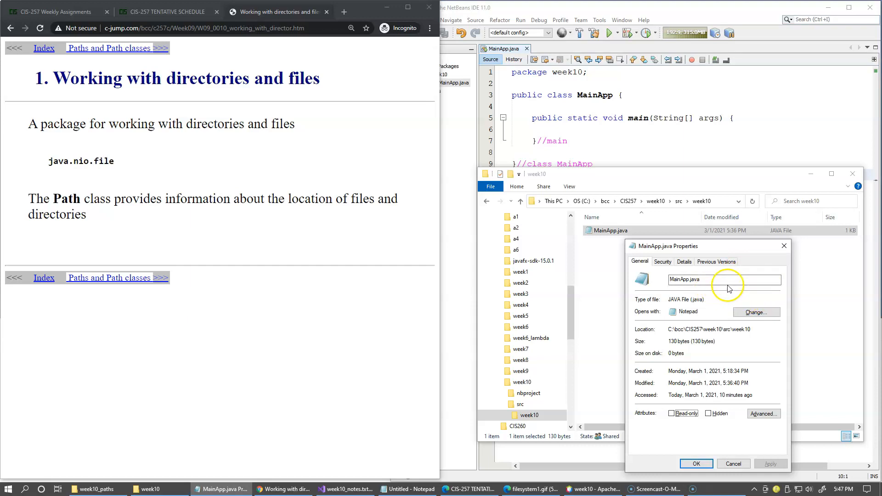
mouse_move(704, 369)
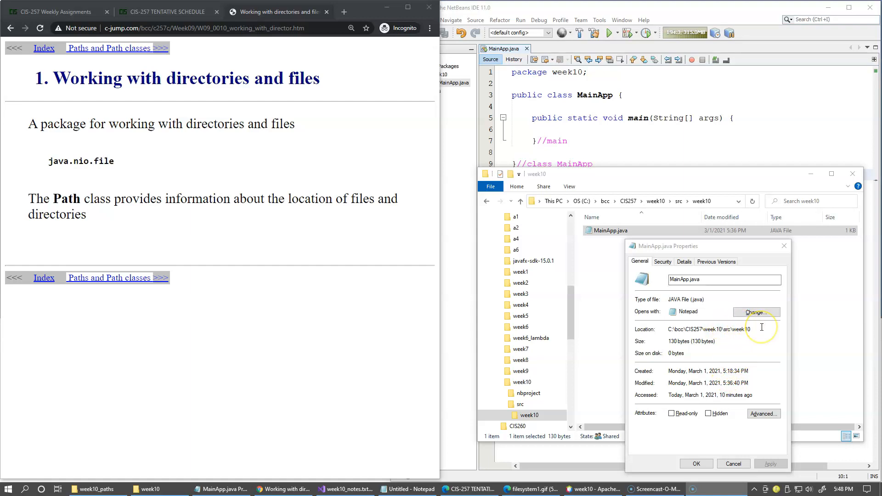
mouse_move(764, 335)
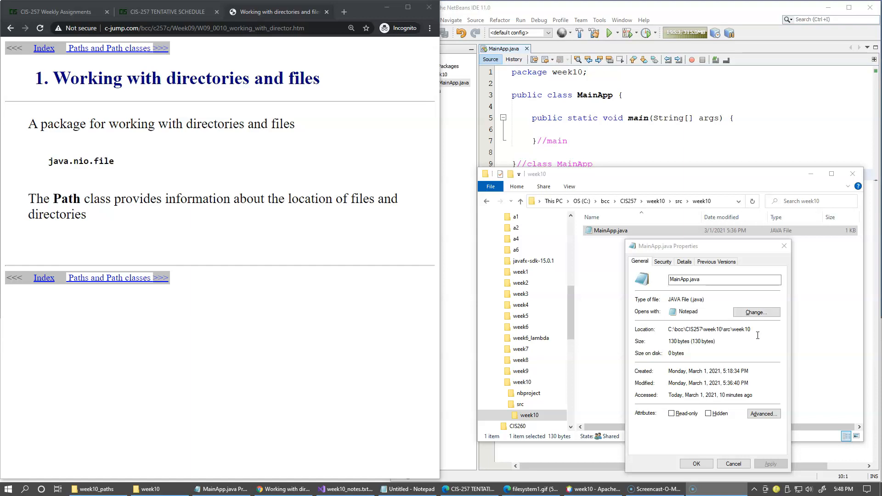
mouse_move(757, 335)
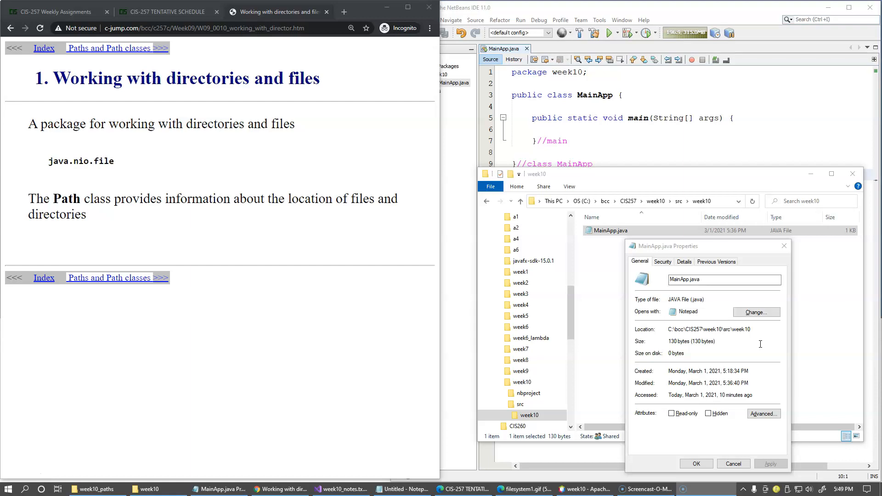
mouse_move(640, 147)
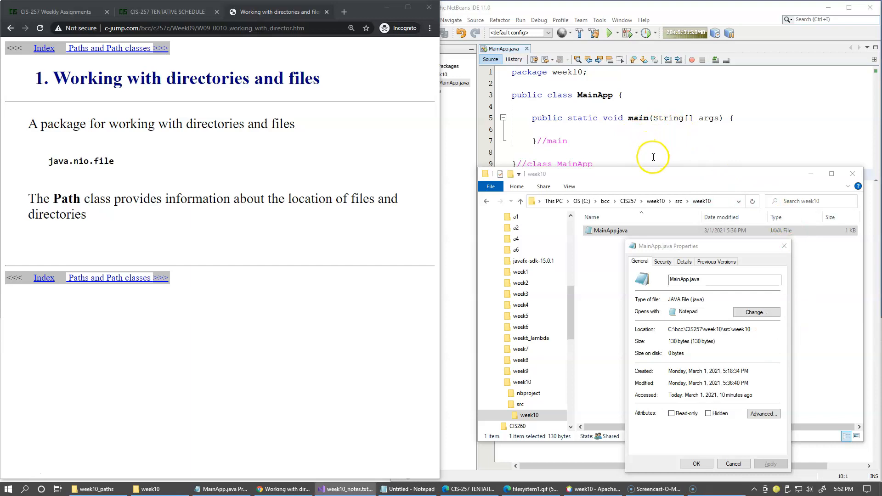
mouse_move(744, 340)
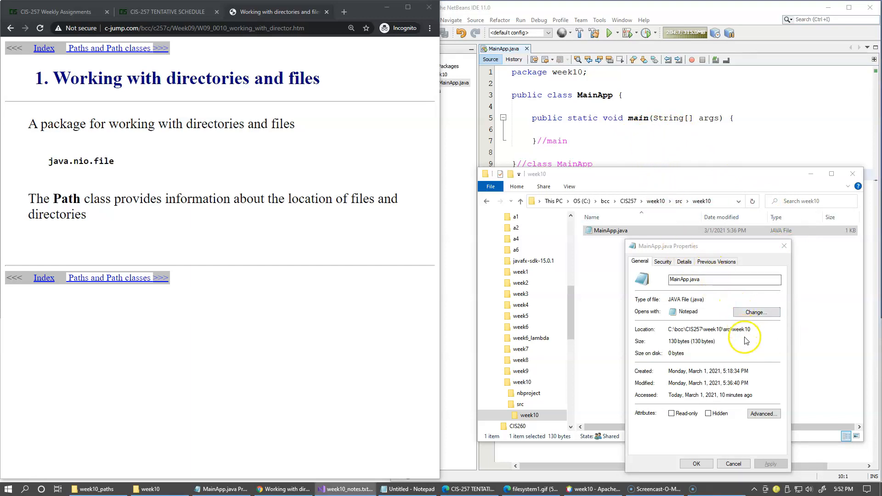
mouse_move(761, 342)
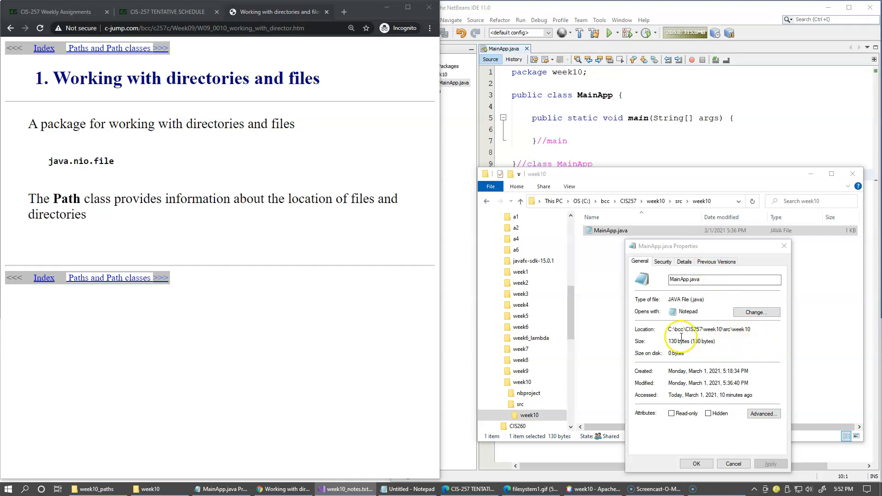
mouse_move(774, 334)
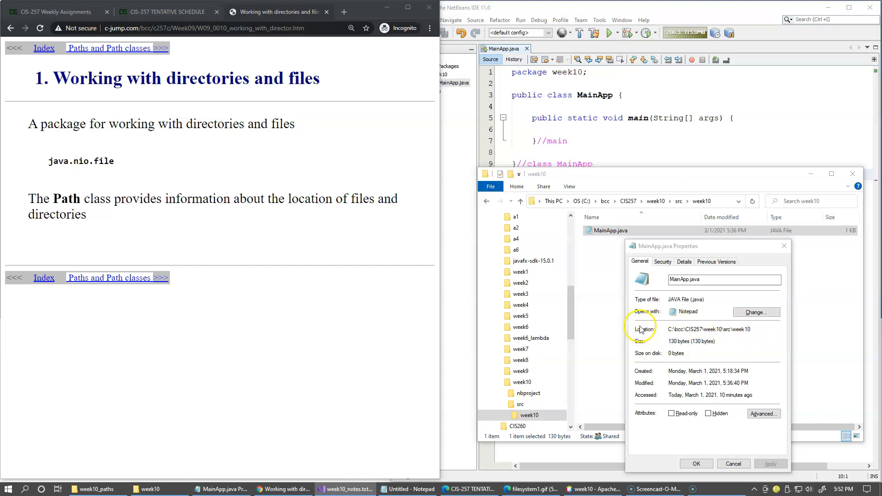
mouse_move(656, 346)
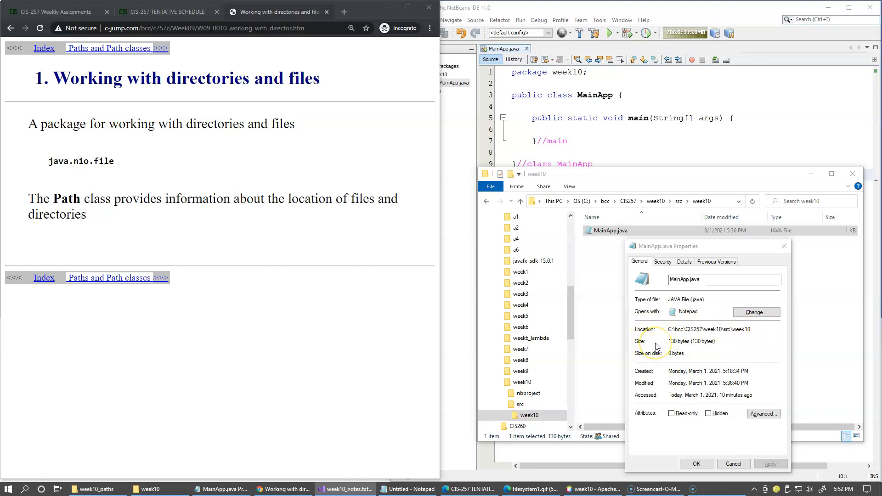
mouse_move(810, 356)
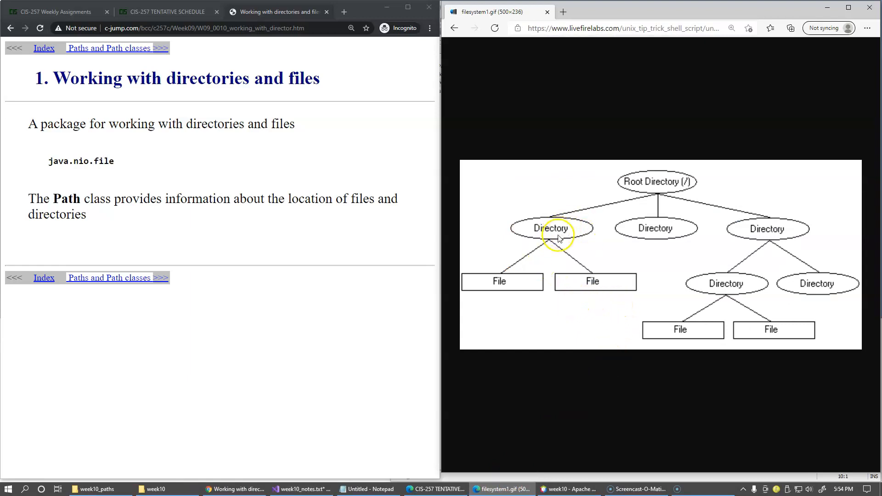
mouse_move(600, 302)
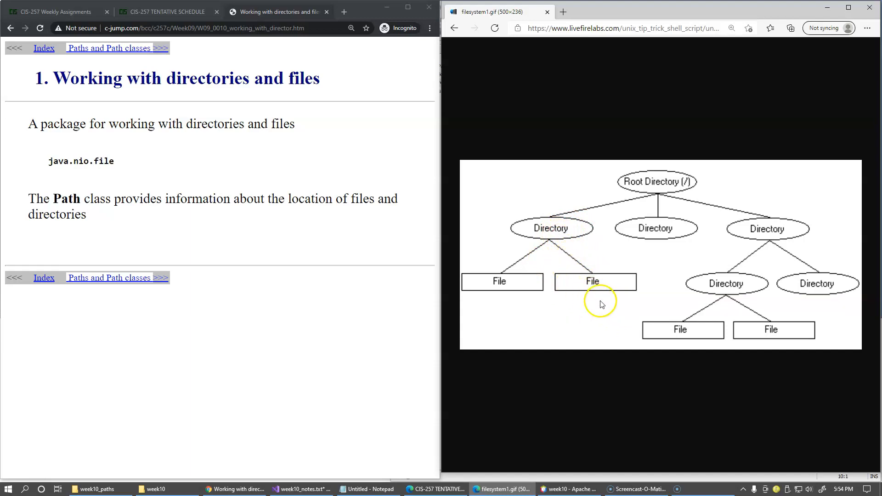
mouse_move(588, 321)
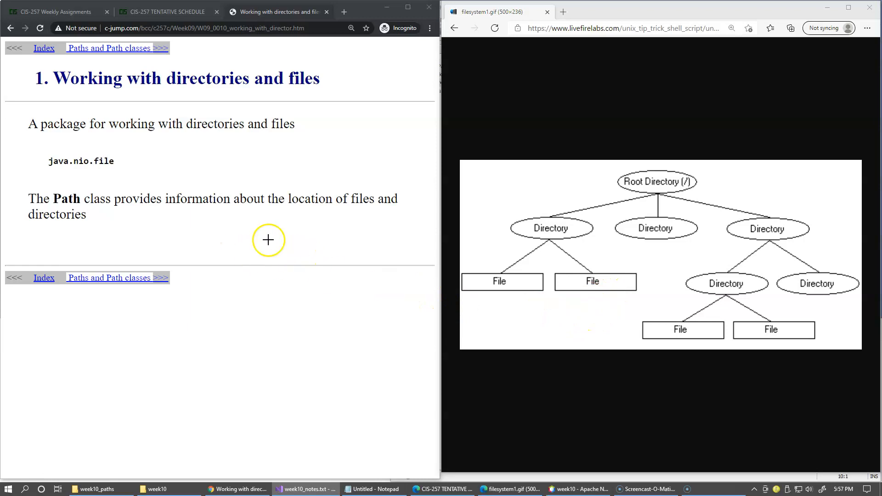
mouse_move(147, 215)
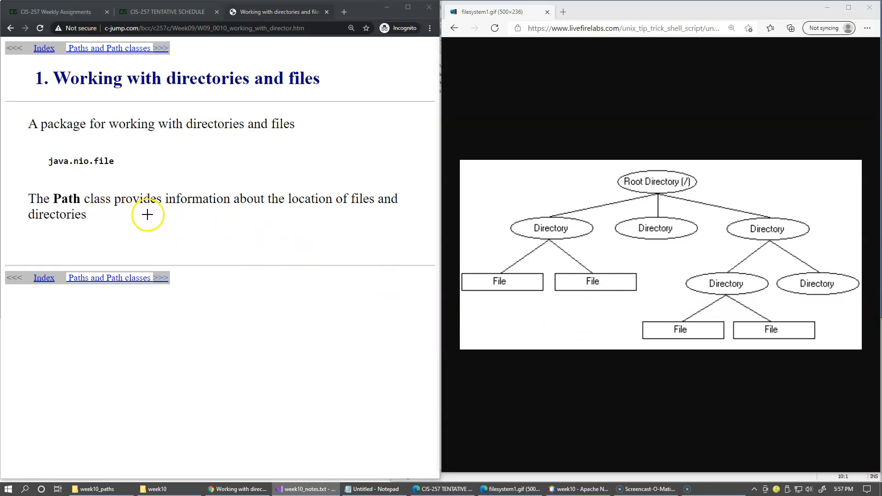
mouse_move(158, 226)
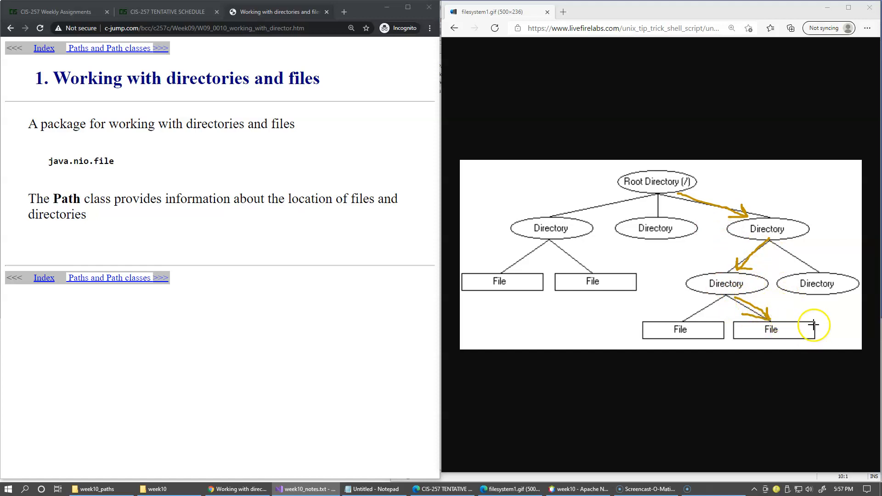
mouse_move(749, 326)
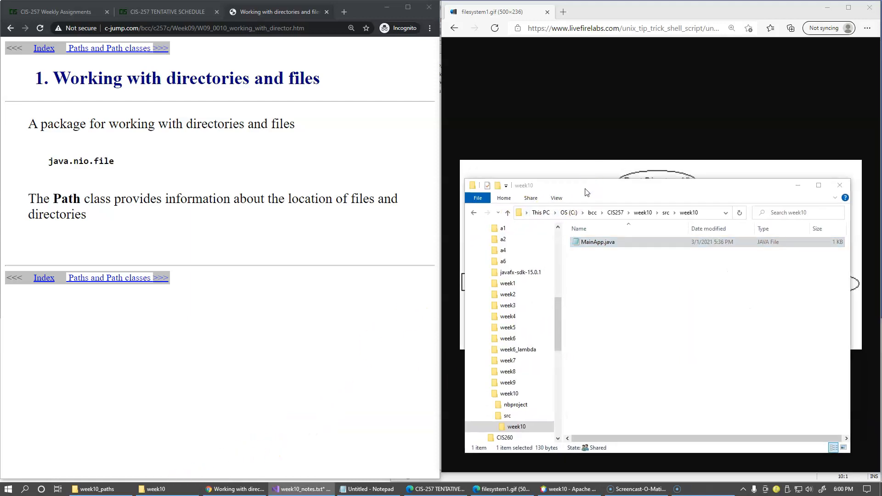
Step: Go up to the CIS257 folder and select week10
left_click(614, 213)
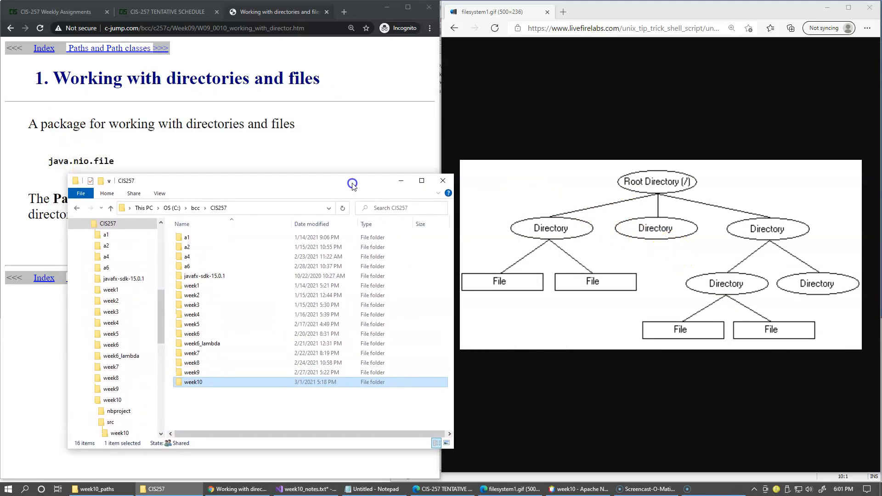
mouse_move(690, 264)
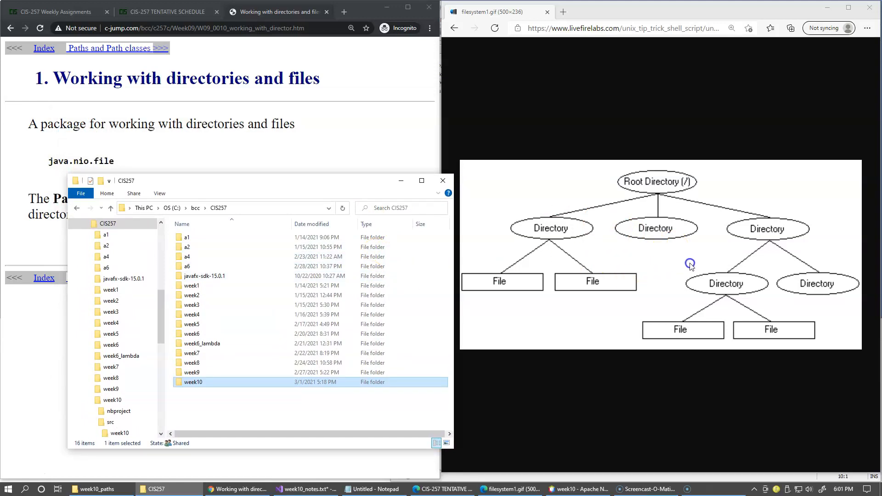
mouse_move(710, 249)
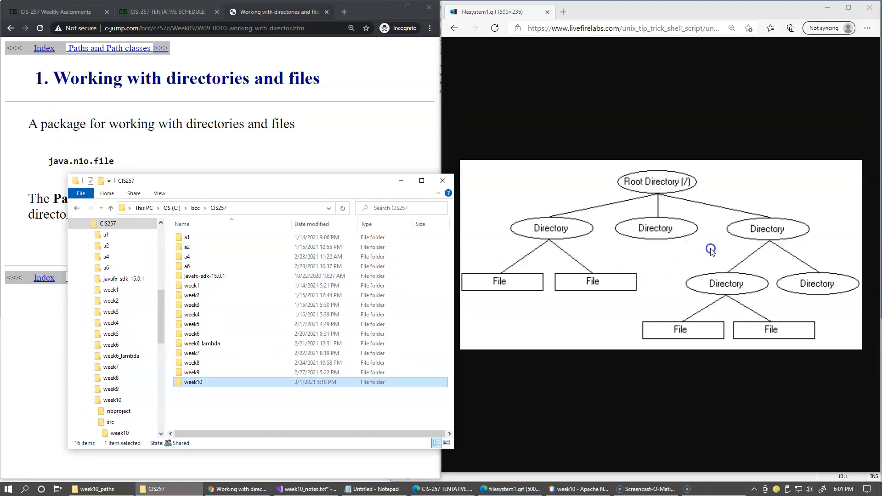
mouse_move(250, 328)
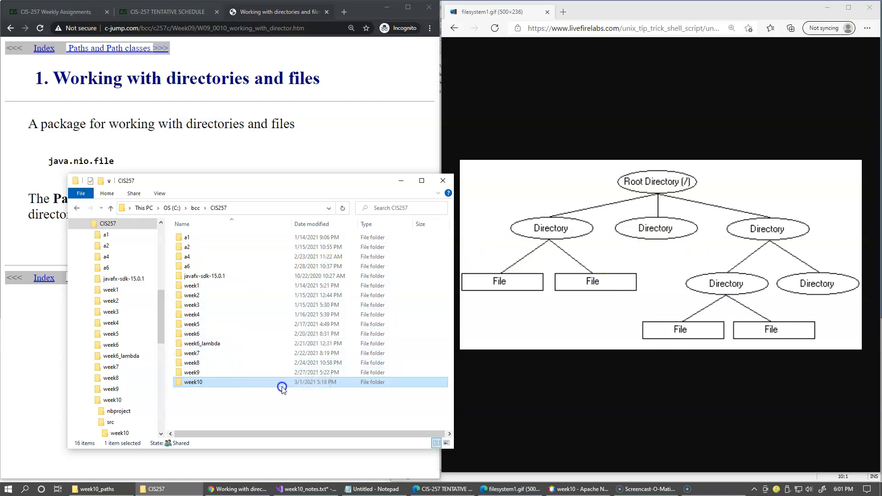
mouse_move(286, 383)
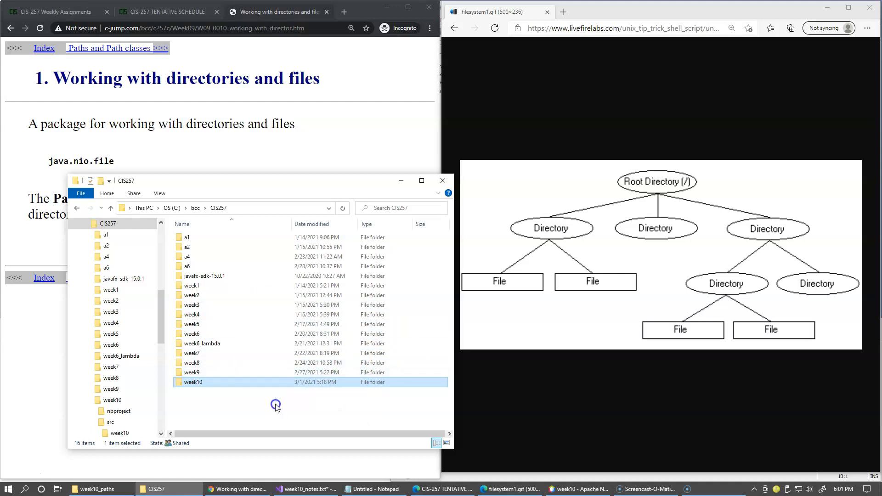
mouse_move(288, 416)
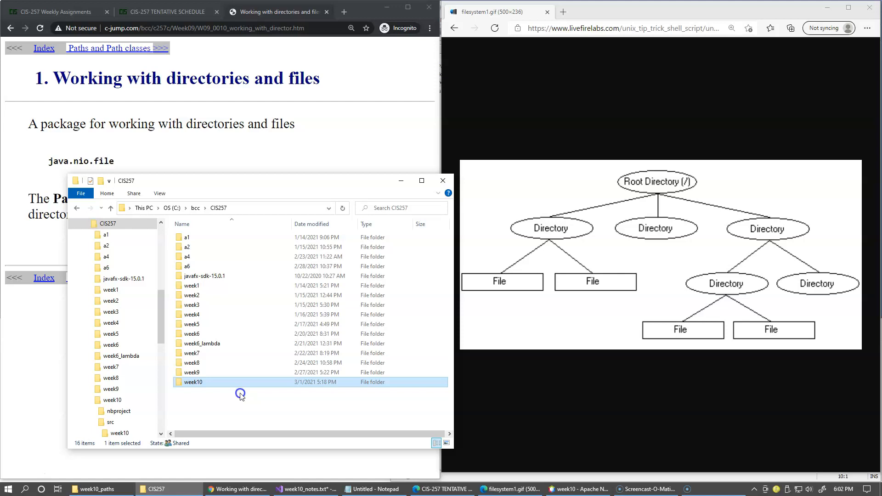
mouse_move(213, 402)
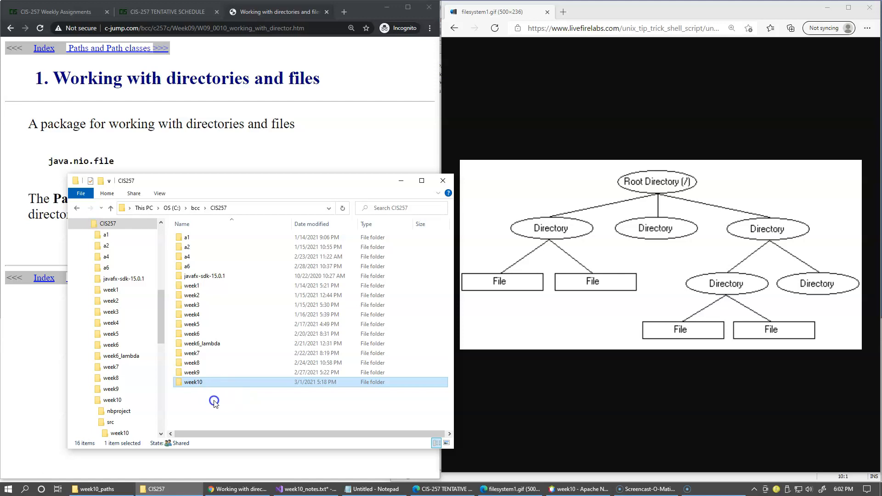
mouse_move(232, 403)
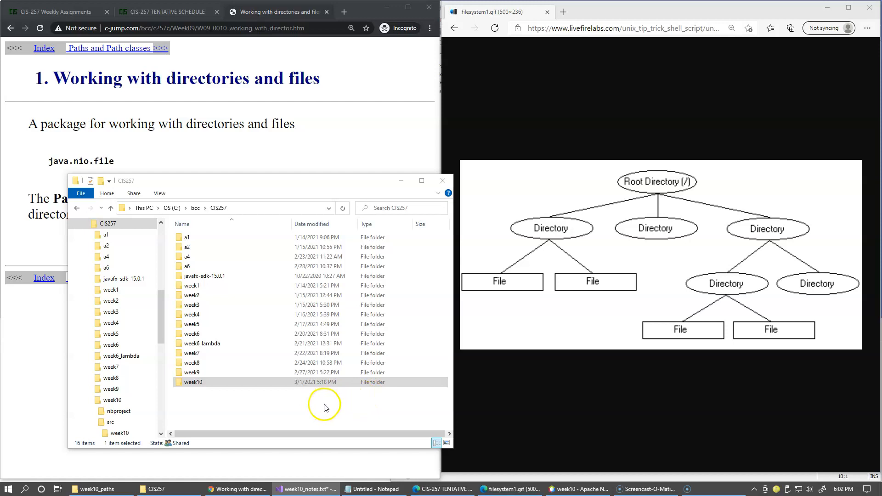
mouse_move(328, 406)
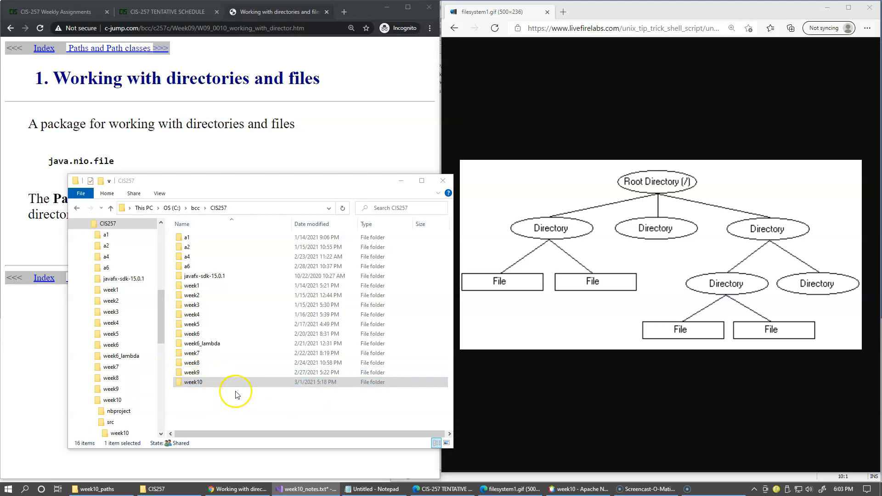
mouse_move(231, 404)
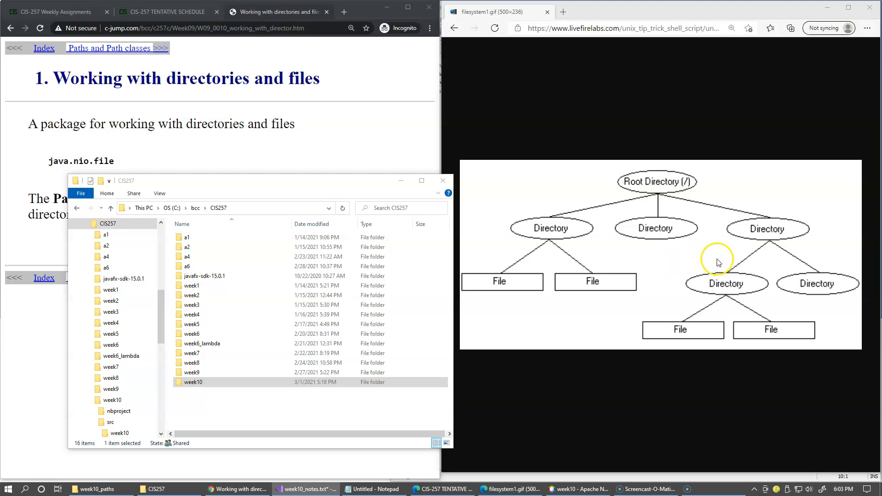
mouse_move(745, 290)
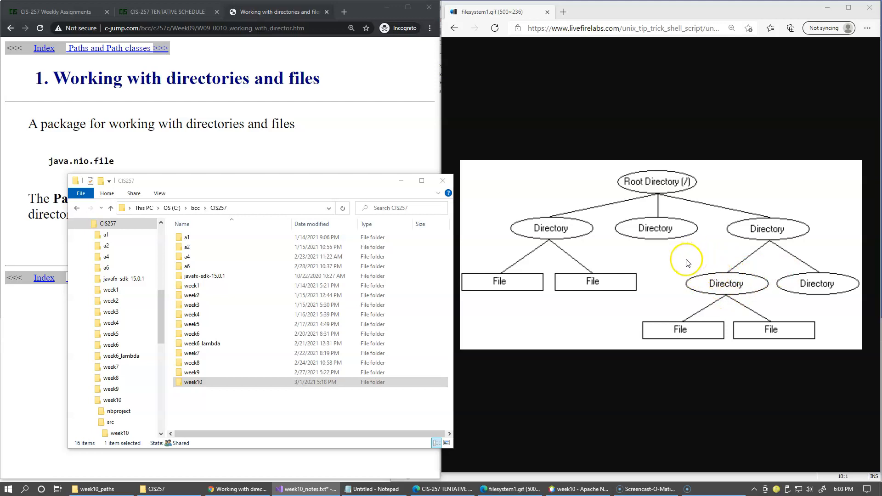
mouse_move(730, 289)
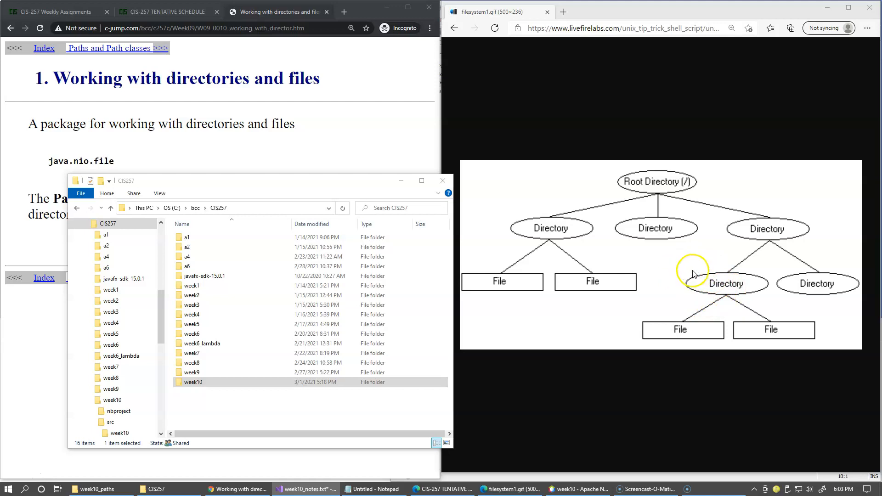
mouse_move(668, 296)
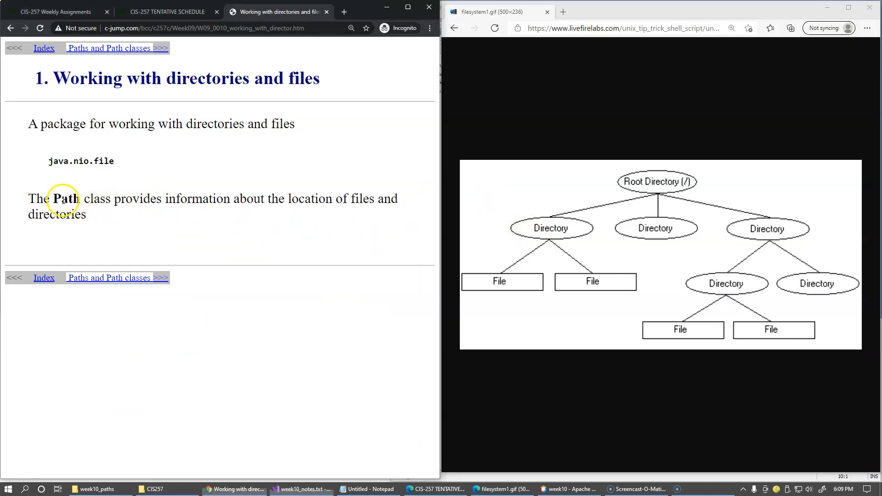
double_click(66, 199)
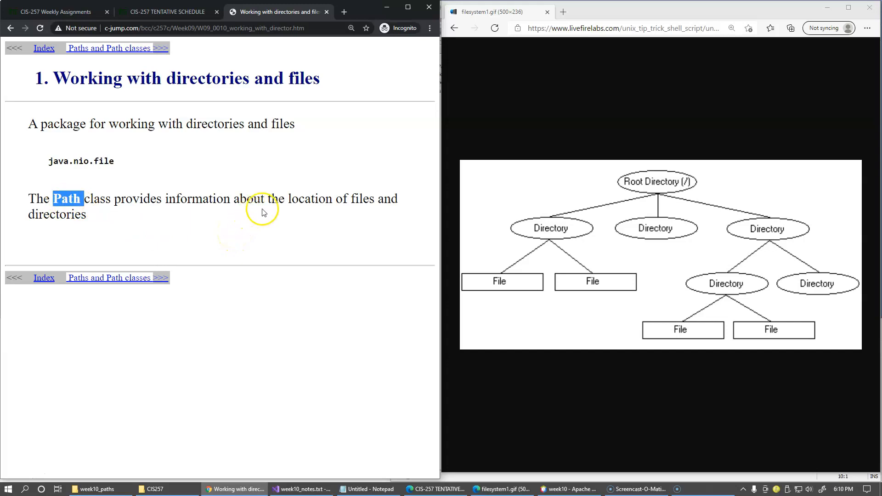
mouse_move(271, 230)
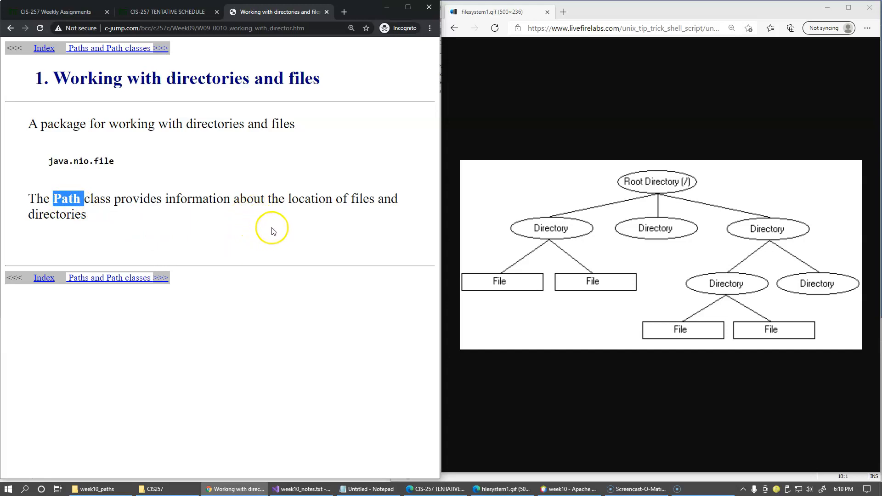
mouse_move(273, 231)
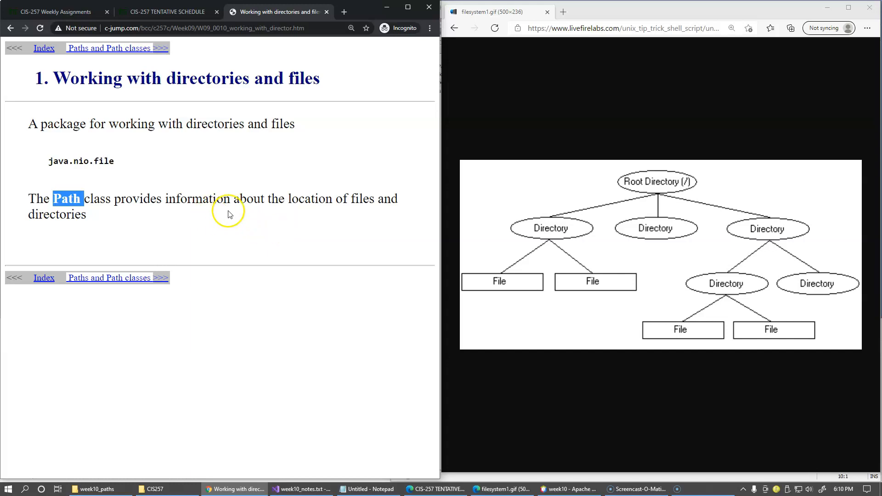
mouse_move(246, 216)
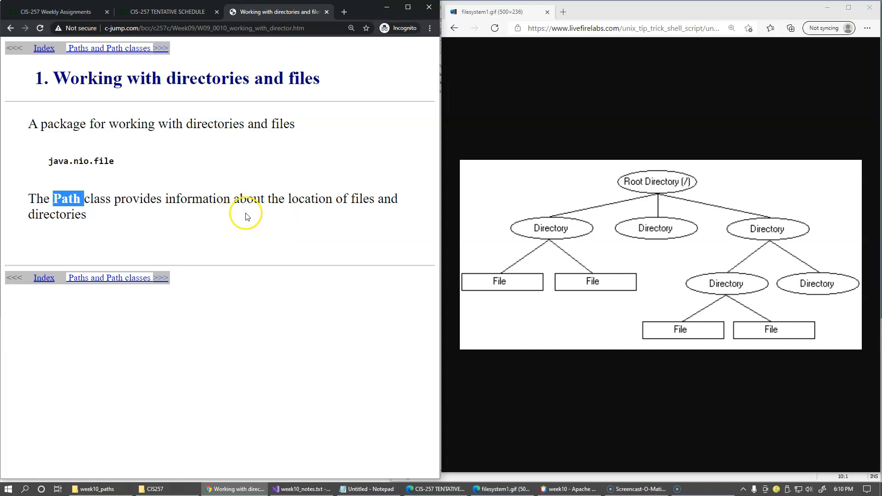
mouse_move(247, 222)
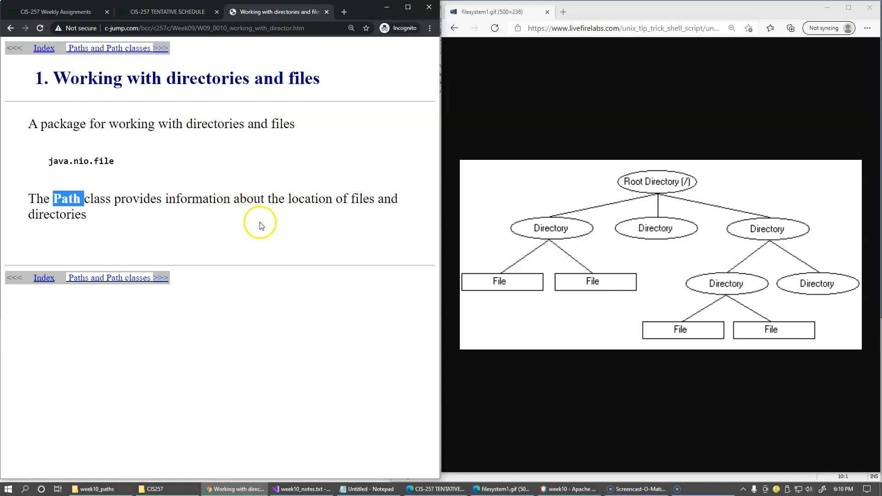
mouse_move(231, 226)
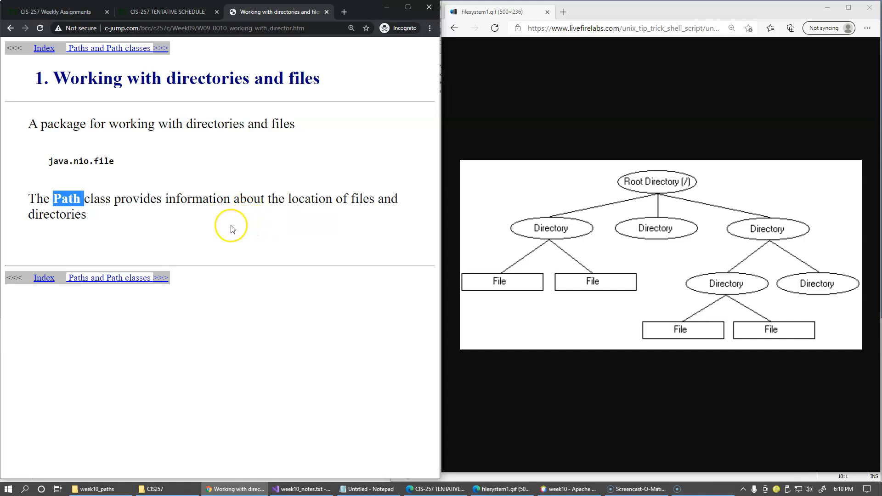
mouse_move(139, 218)
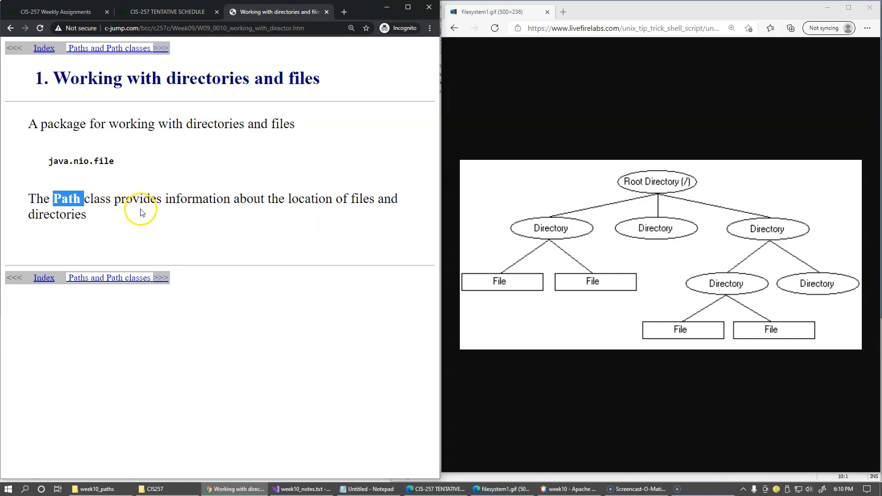
mouse_move(173, 211)
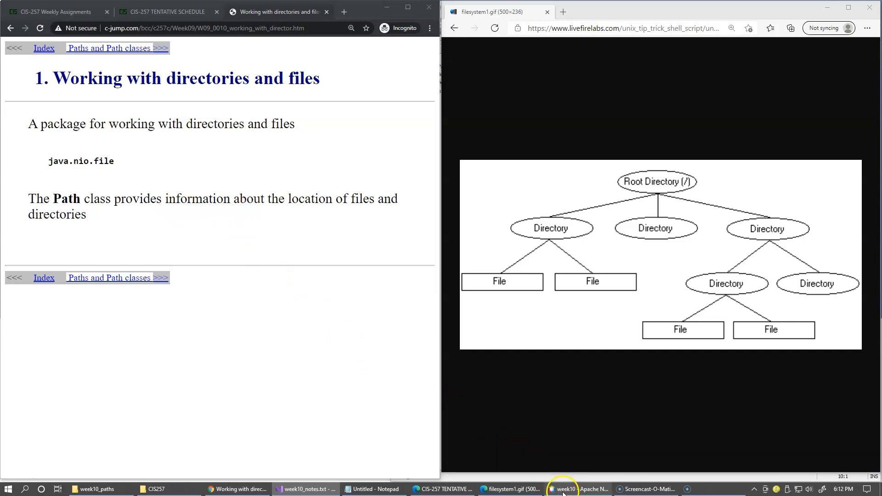
left_click(562, 489)
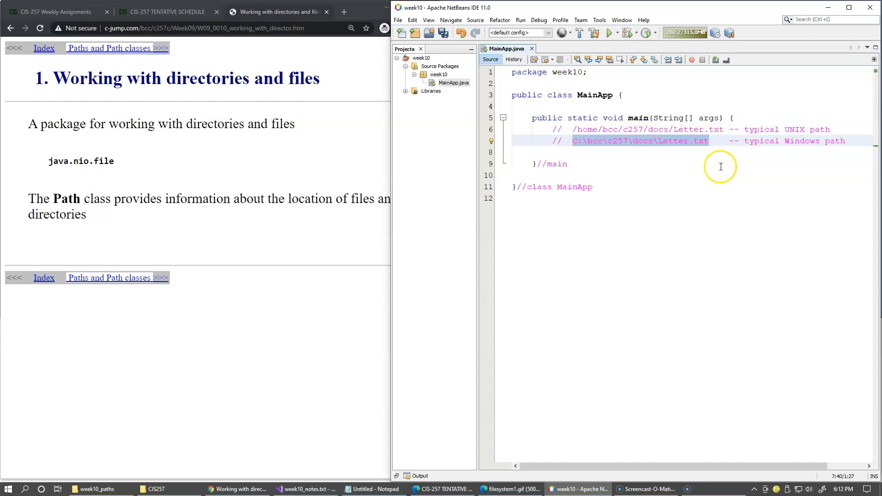
Step: Start a new line below the Windows path comment with String strPath = "
left_click(588, 152)
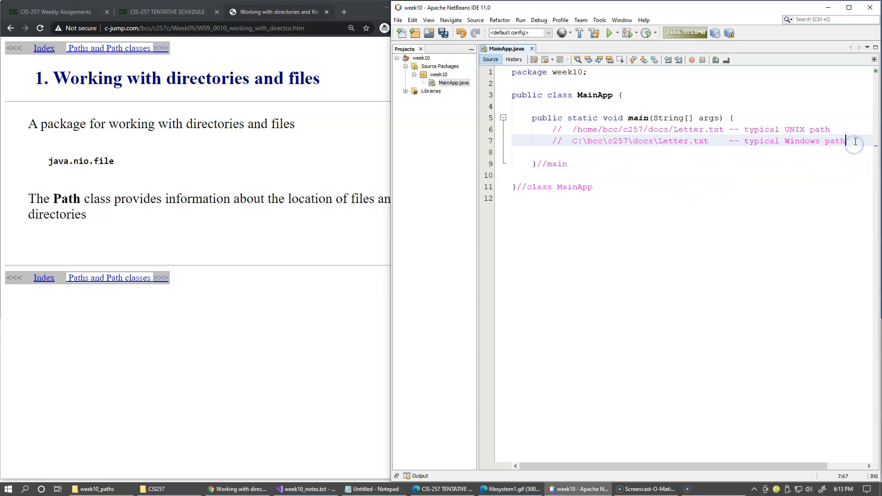
type("String strPath = \"")
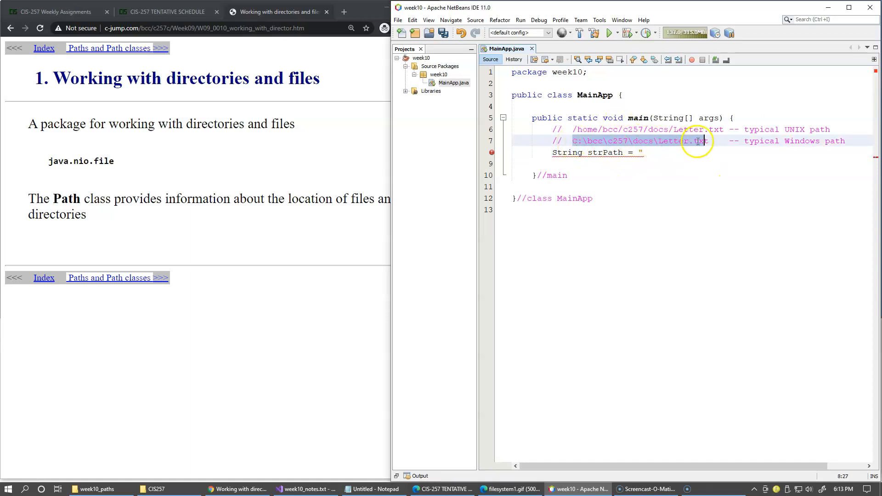
left_click(643, 153)
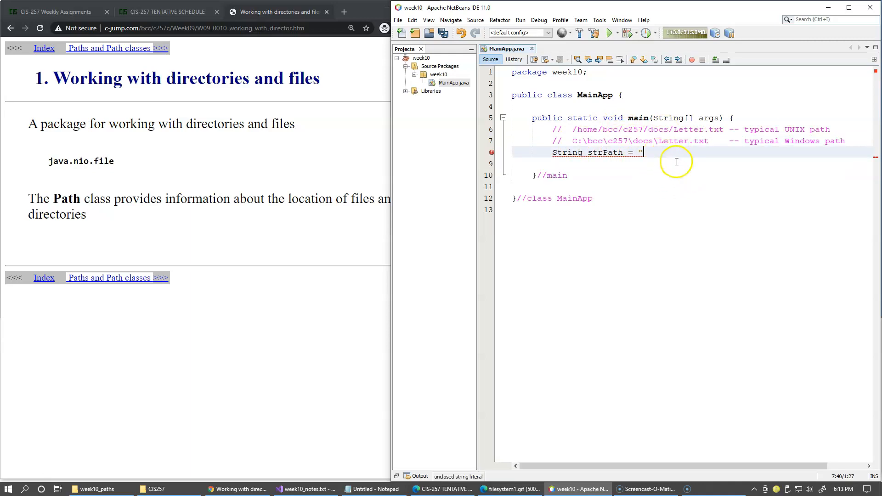
Step: Complete the strPath line with C:\bcc\c257\docs\Letter.txt, marked Bad!!, and add a new line
type("C:\\\\bcc\\\\c257\\\\docs\\\\Letter.txt")
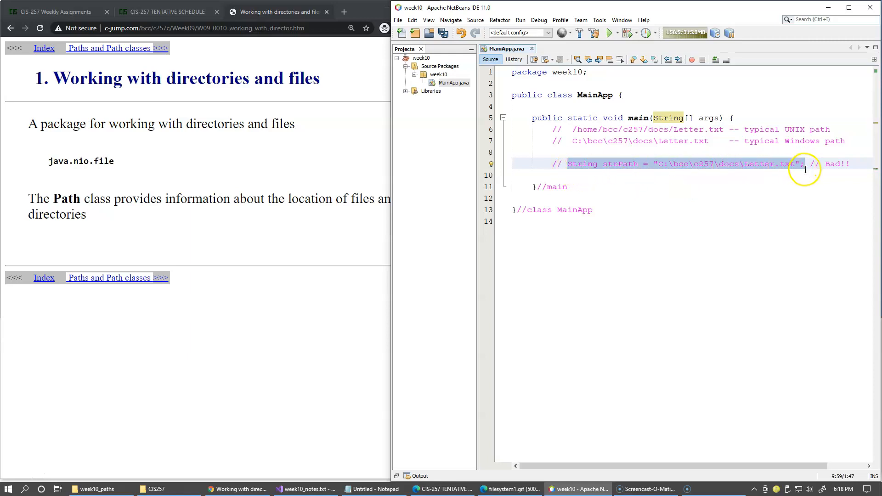
key("enter")
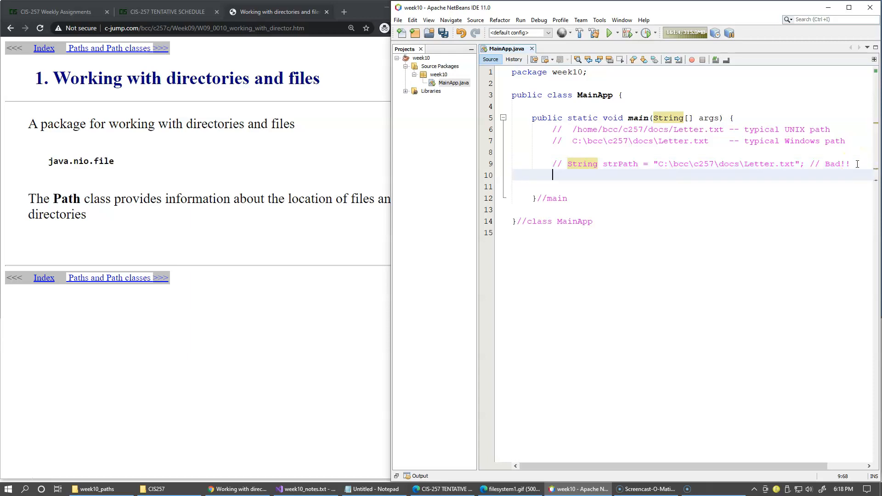
Step: Type String strPath = "C:\bcc\c257\docs\Letter.txt"; on the new line
type("String strPath = \"C:\\bcc\\c257\\docs\\Letter.txt\";")
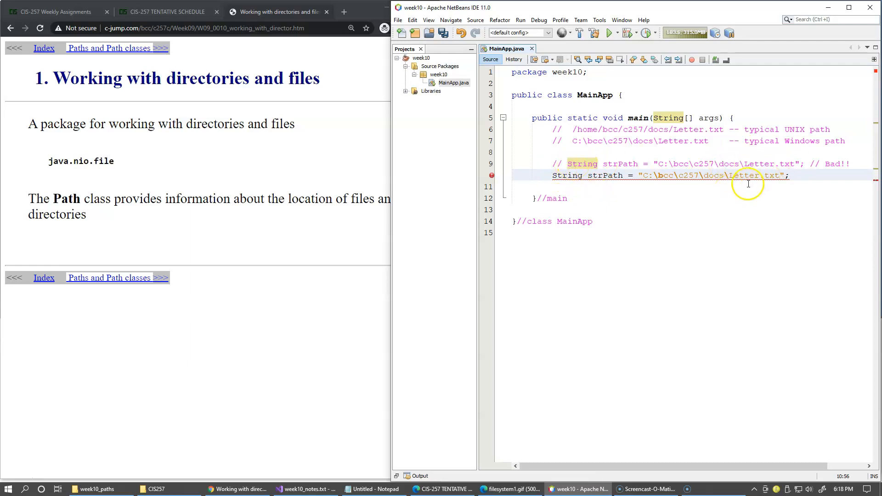
mouse_move(687, 175)
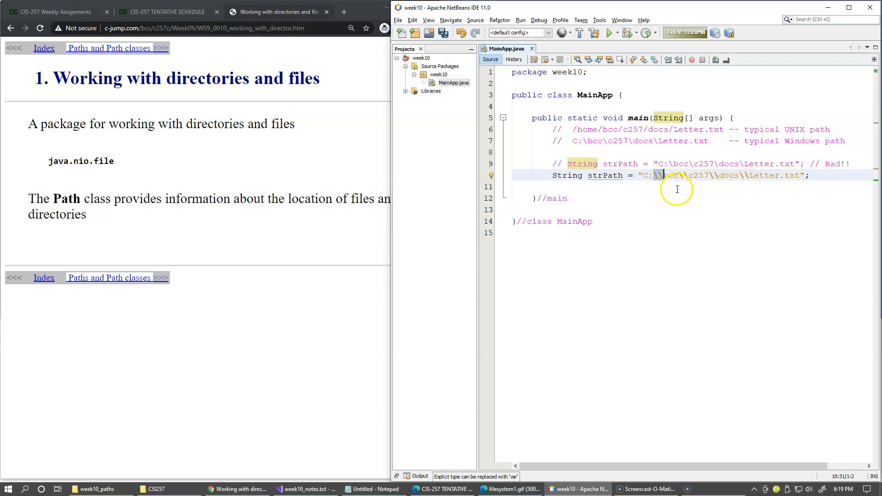
mouse_move(716, 189)
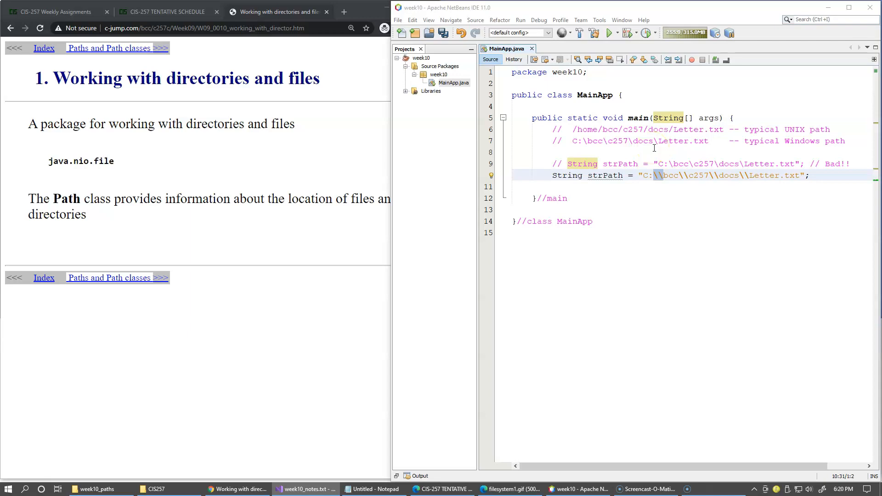
mouse_move(679, 194)
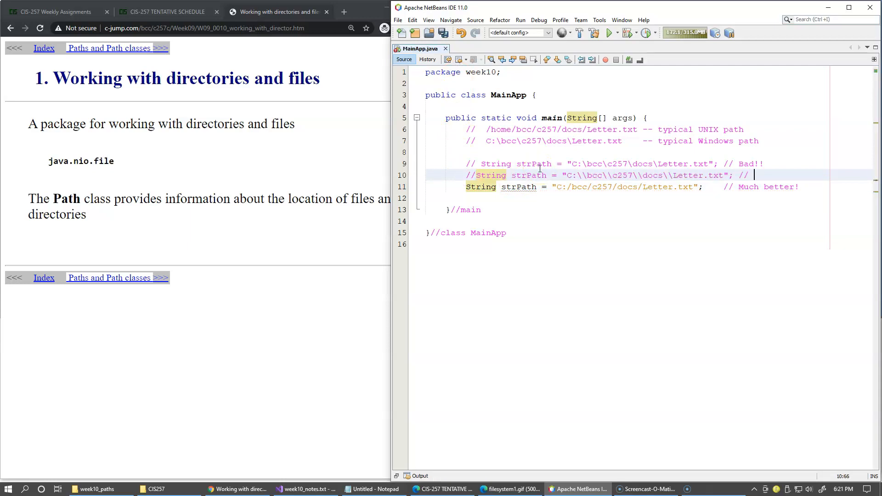
Step: Mark the escaped-path line with an Ok comment
type("Ok")
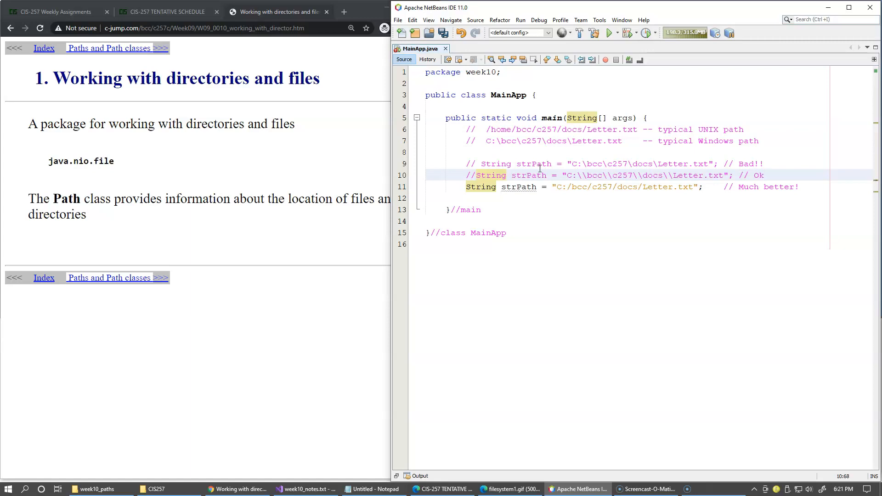
left_click(751, 163)
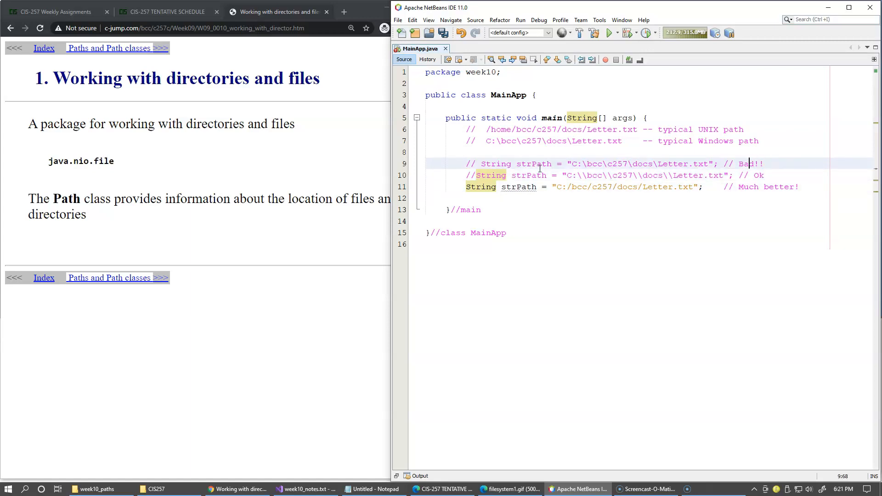